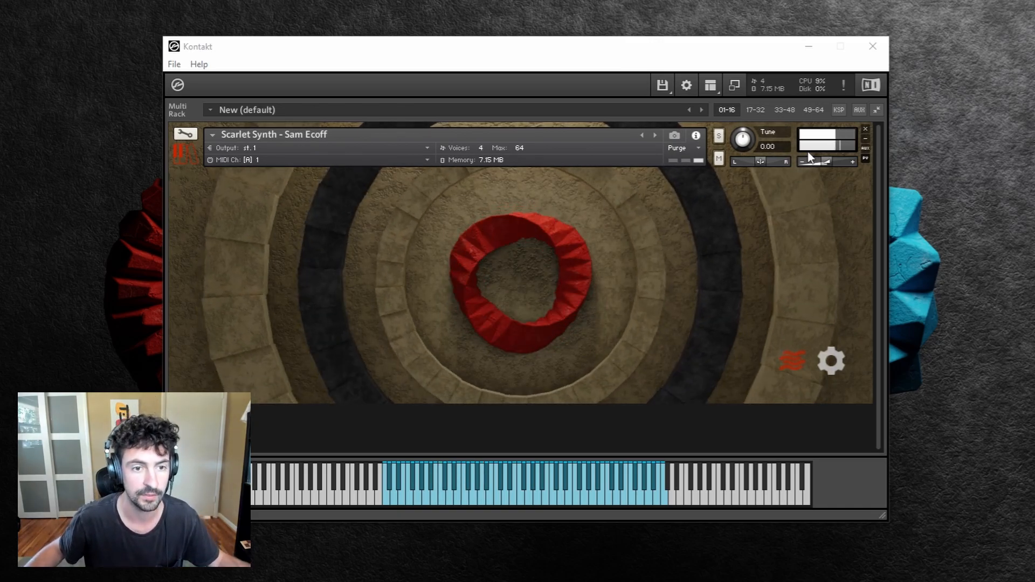
Step past Scarlet Synth to load the Violet Atmosphere instrument
{"action": "left_click", "coordinate": [654, 135]}
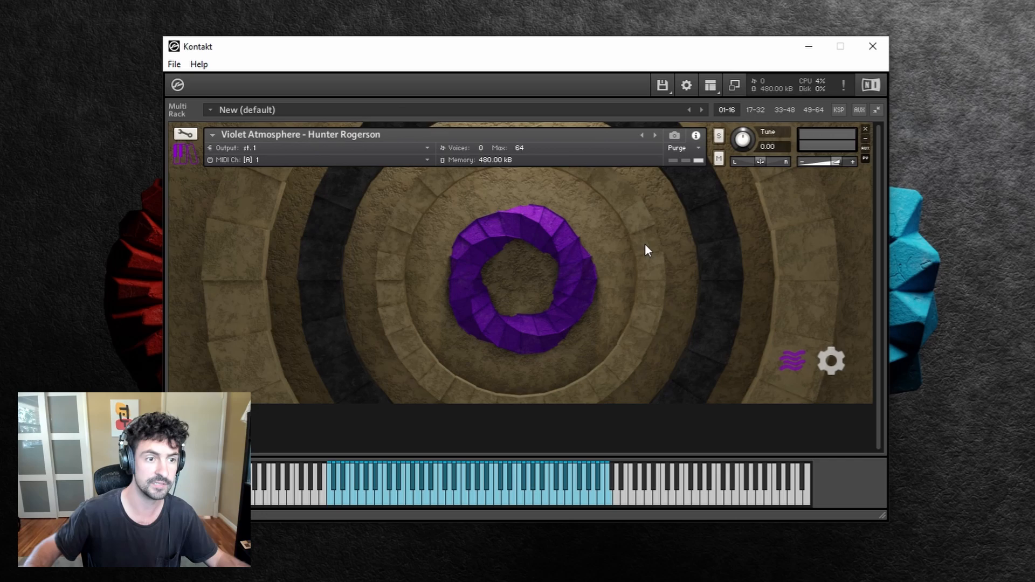
{"action": "left_click", "coordinate": [439, 482]}
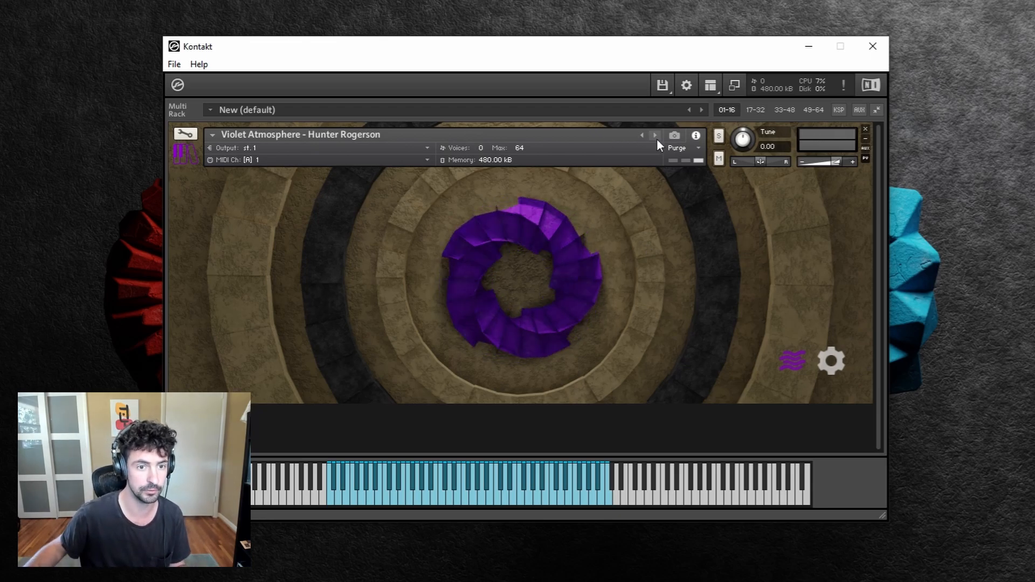
{"action": "left_click", "coordinate": [654, 134]}
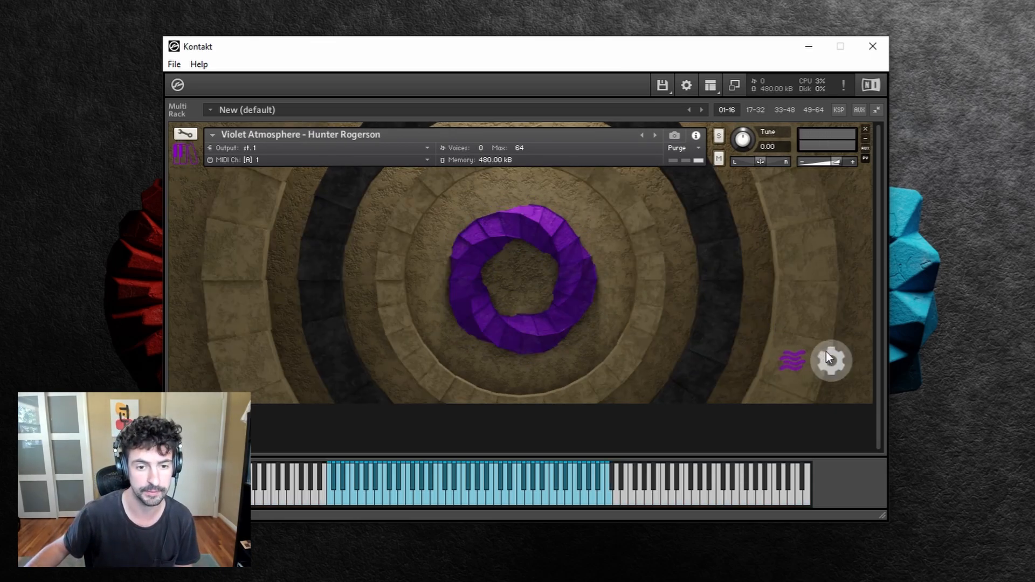
Open Violet Atmosphere's back-end panel showing envelope, reverb and sound source controls
{"action": "left_click", "coordinate": [831, 361]}
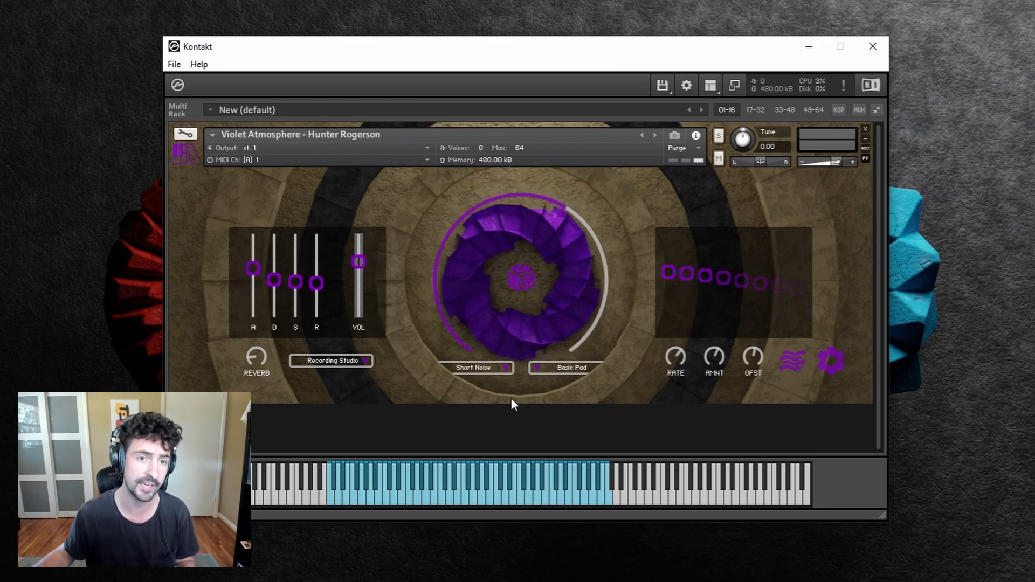
{"action": "left_click", "coordinate": [473, 368]}
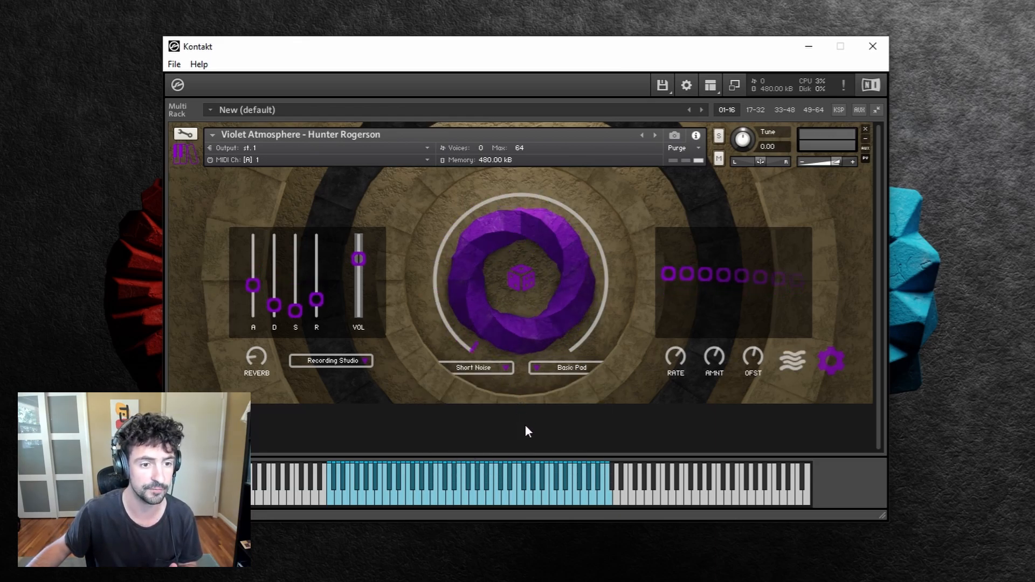
{"action": "mouse_move", "coordinate": [450, 387]}
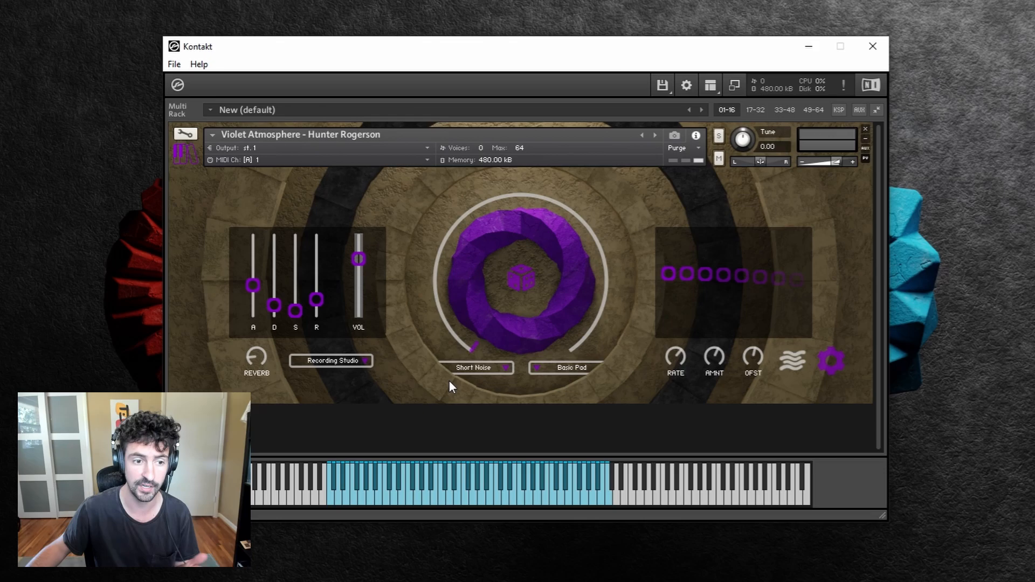
{"action": "mouse_move", "coordinate": [474, 374]}
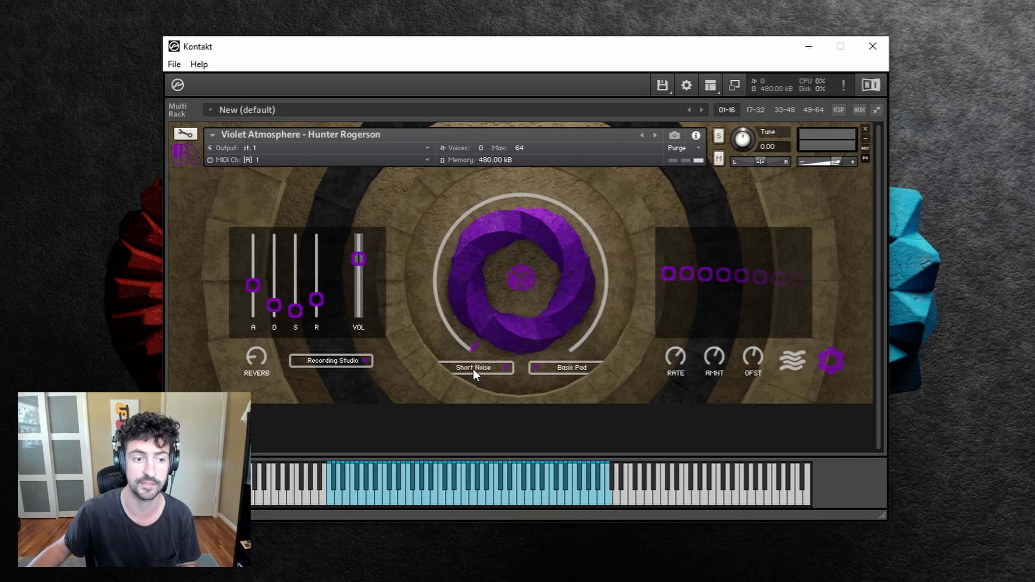
{"action": "mouse_move", "coordinate": [488, 355]}
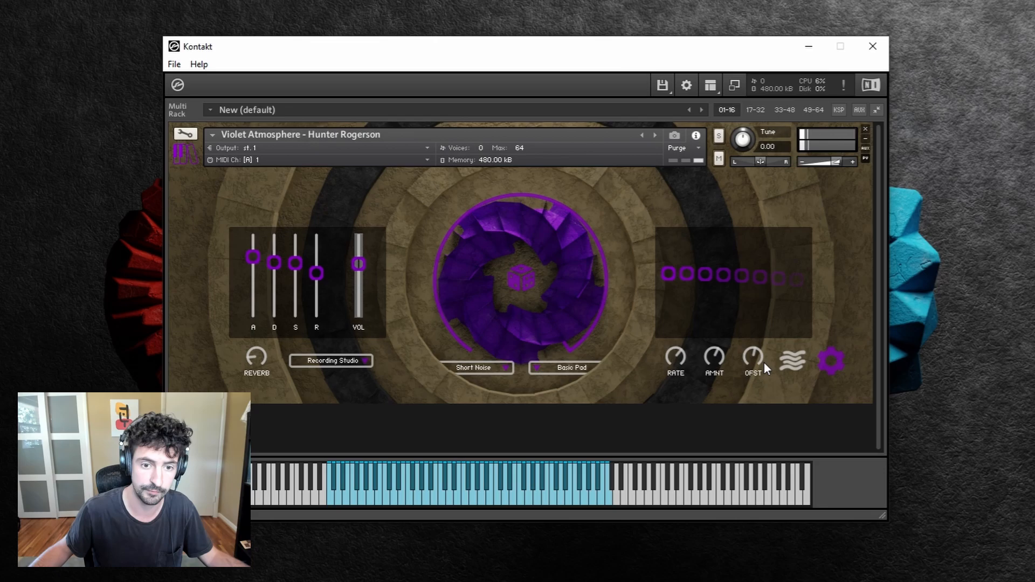
Set the sources to Astral Glass and Stutter and raise the attack to medium
{"action": "left_click", "coordinate": [791, 361]}
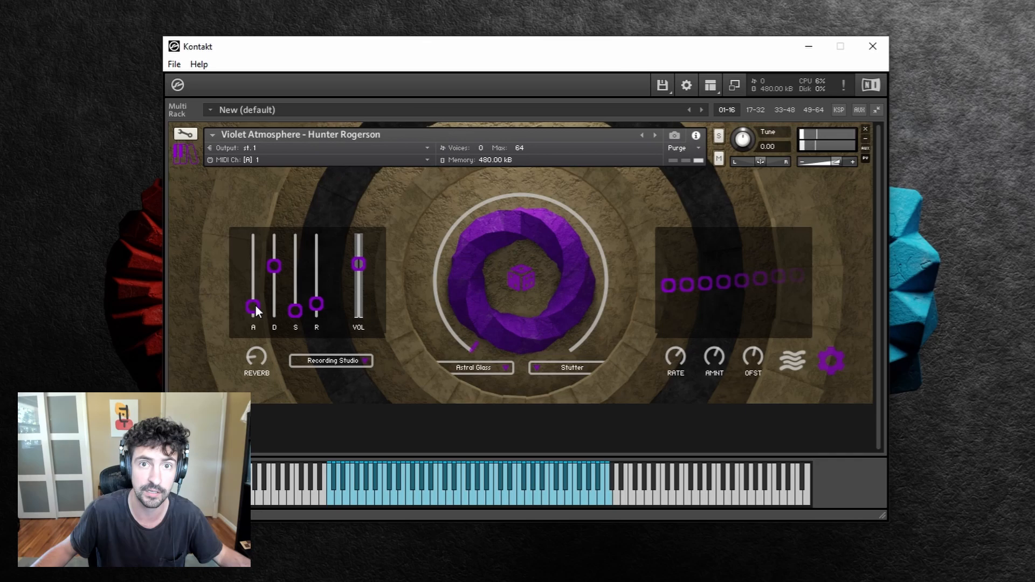
{"action": "left_click_drag", "start_coordinate": [252, 311], "coordinate": [253, 276]}
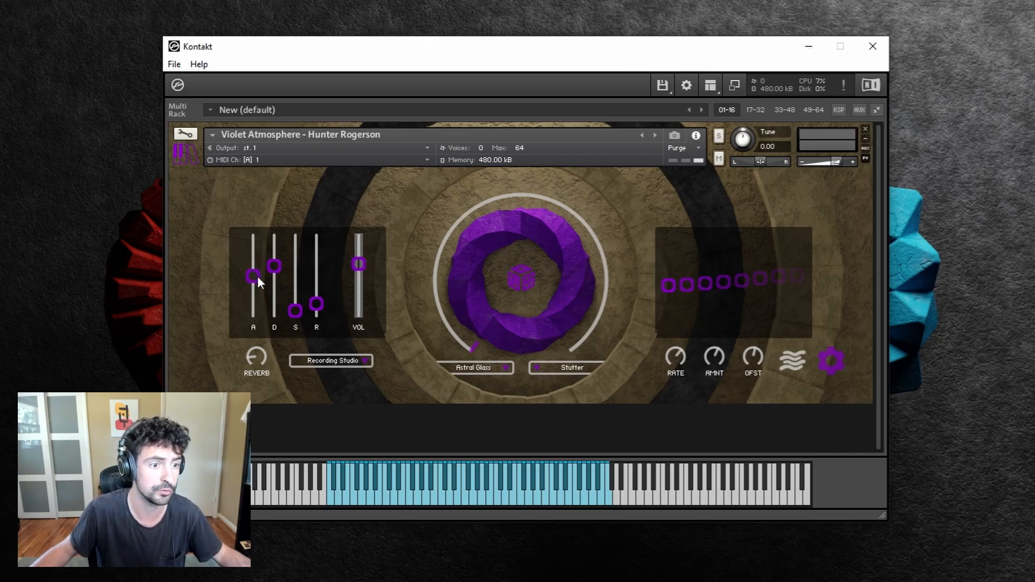
Push the attack near maximum and open the Recording Studio reverb preset list
{"action": "left_click_drag", "start_coordinate": [253, 276], "coordinate": [253, 262]}
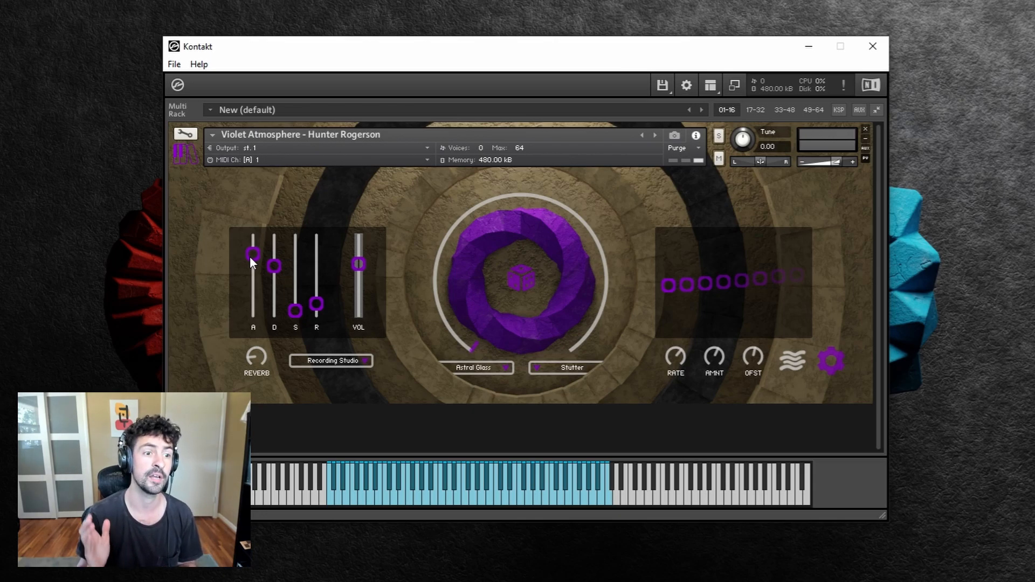
{"action": "mouse_move", "coordinate": [274, 268]}
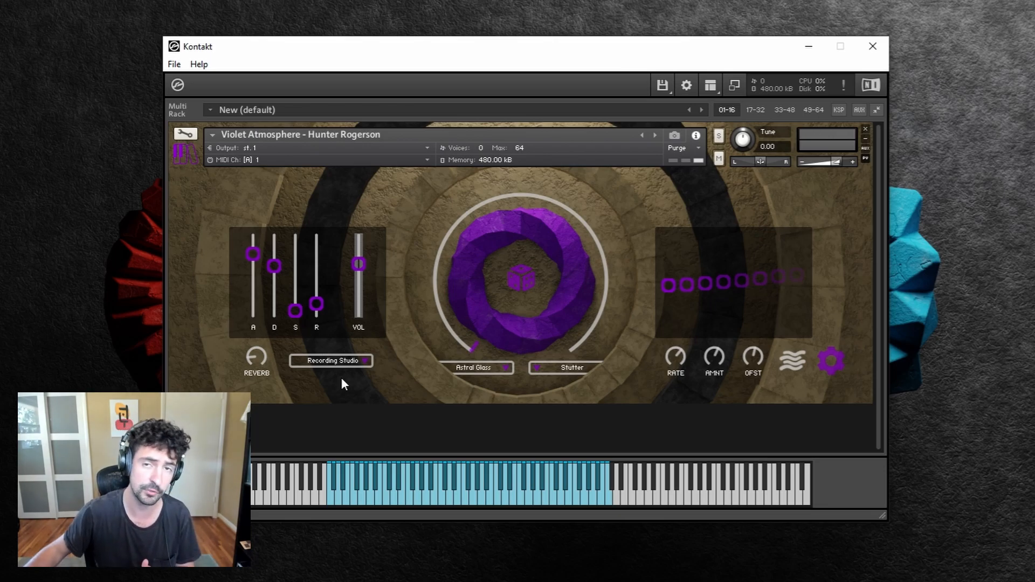
{"action": "left_click", "coordinate": [331, 360]}
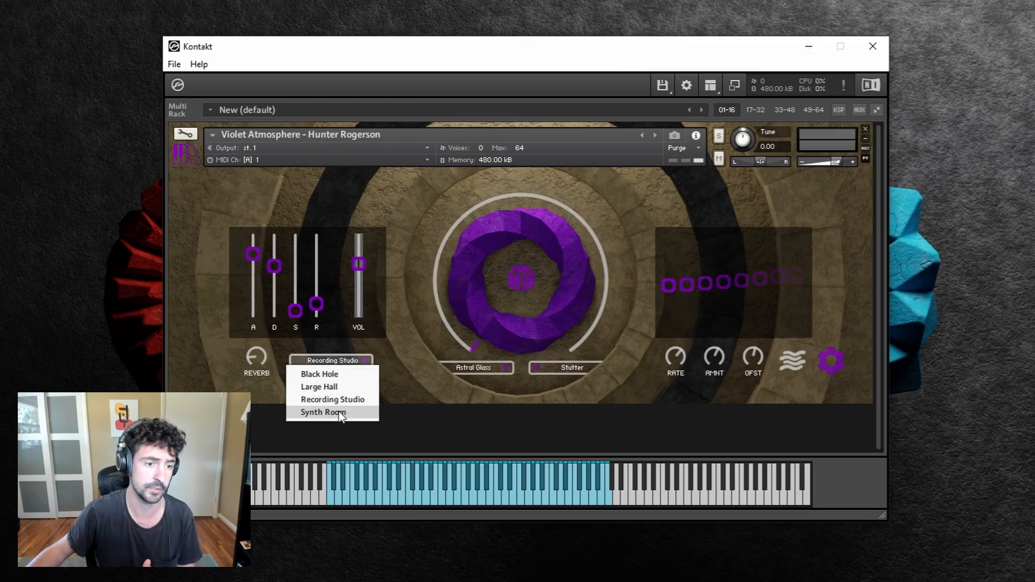
{"action": "mouse_move", "coordinate": [423, 376]}
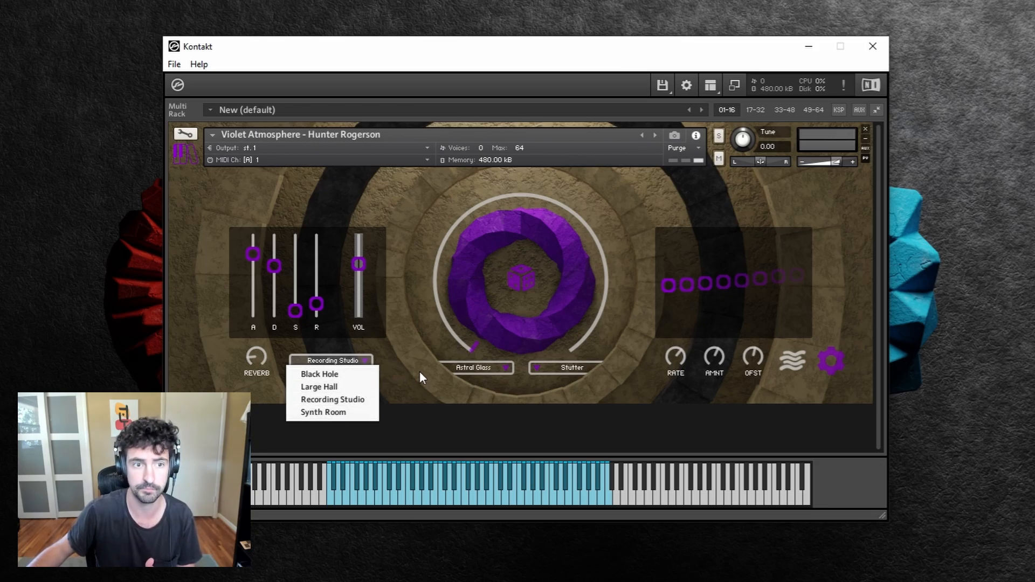